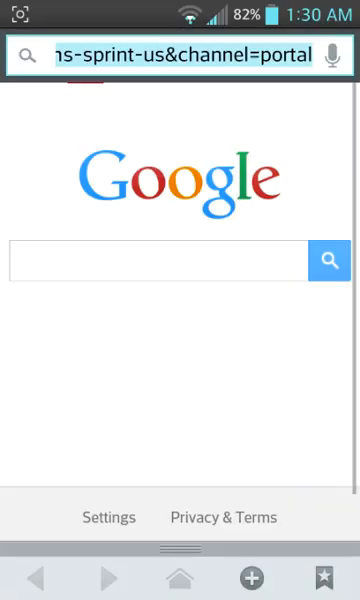
left_click(180, 54)
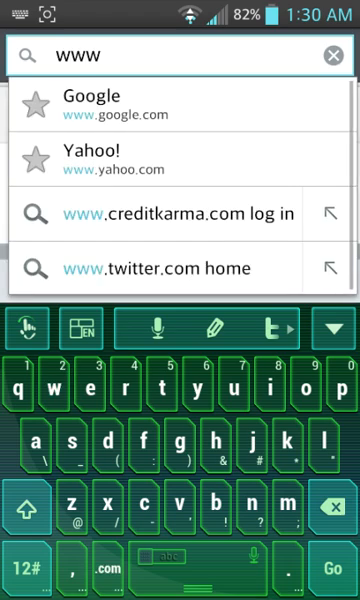
type(".")
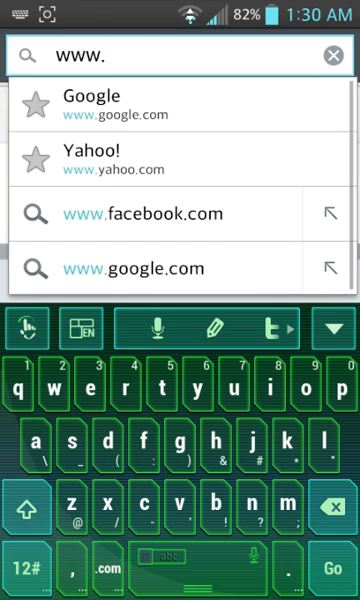
type("mg")
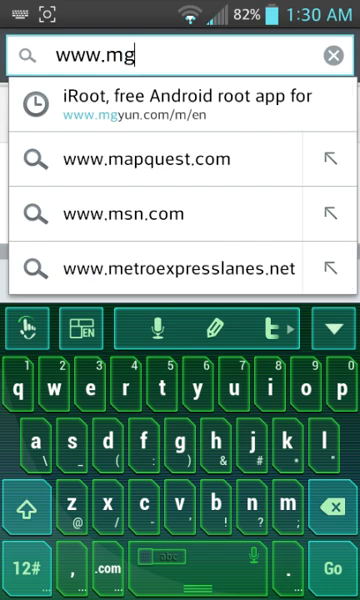
type("uy")
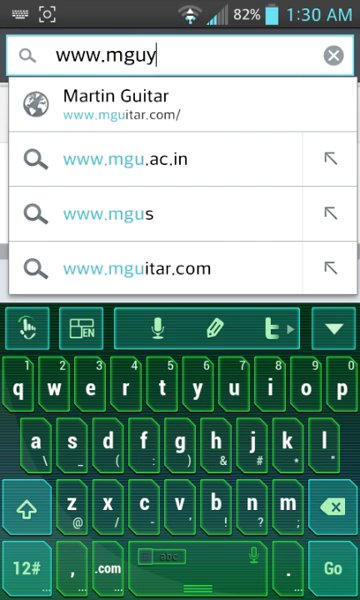
type("n")
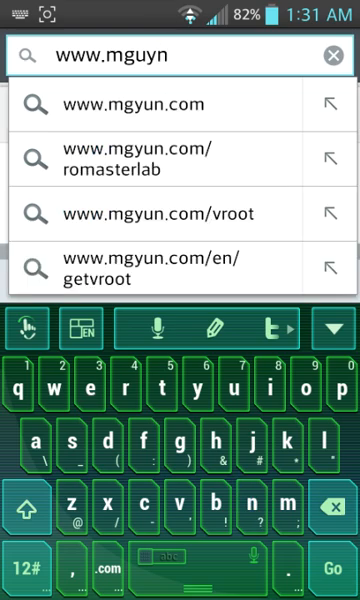
type(".c")
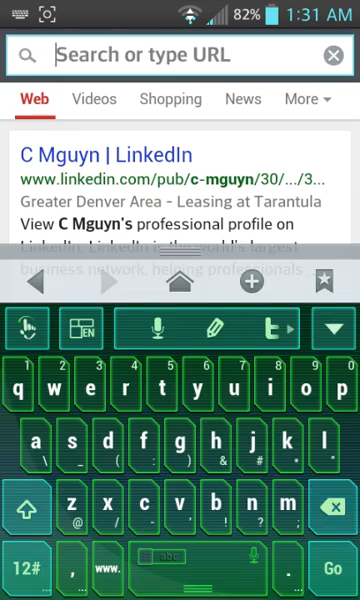
type("www")
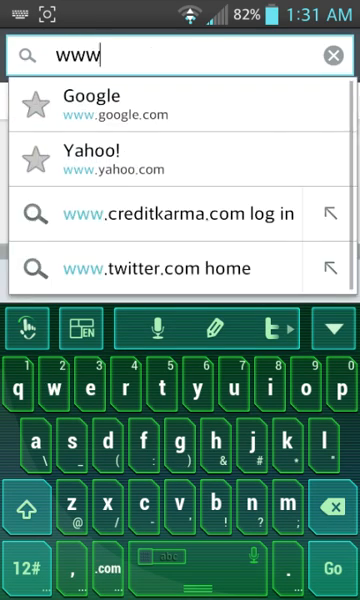
type(".mgyun.com,")
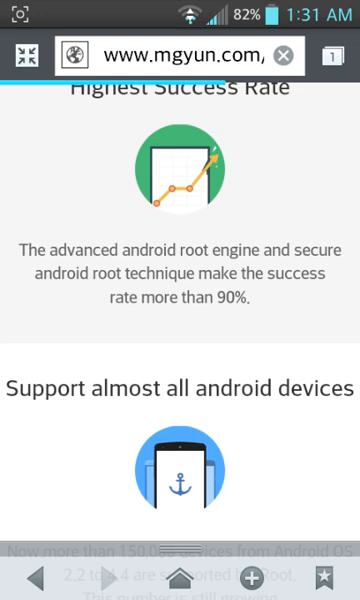
Scroll to iRoot's download section on mgyun.com and start downloading iRoot 2.0.5.
scroll("down", 3)
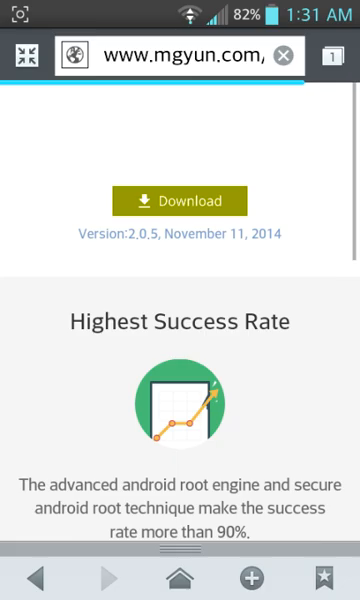
left_click(170, 572)
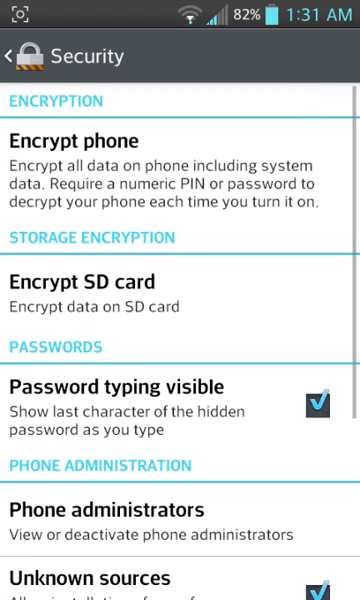
View Software information under About phone, showing Android 4.1.2 build JZO54K, then return.
scroll("down", 3)
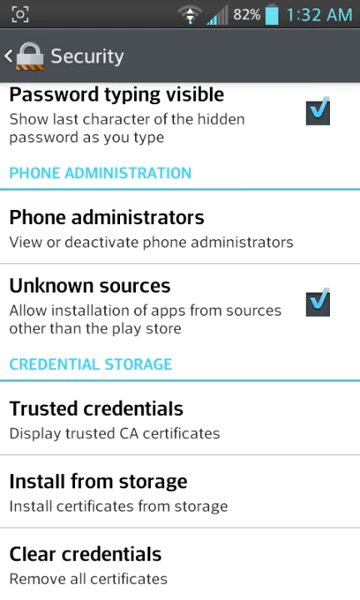
left_click(20, 54)
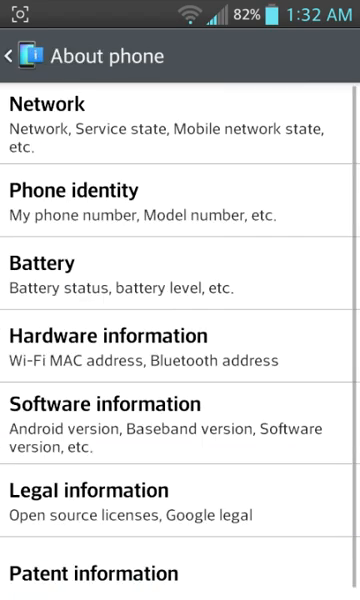
left_click(100, 404)
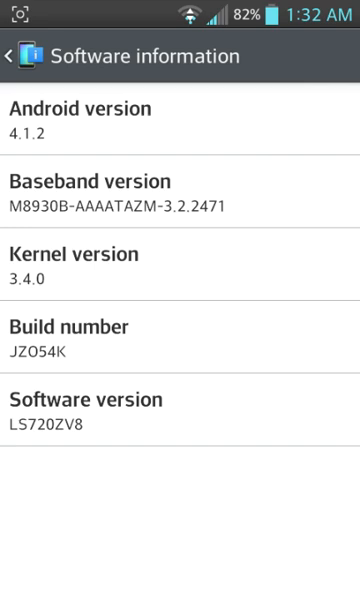
left_click(18, 54)
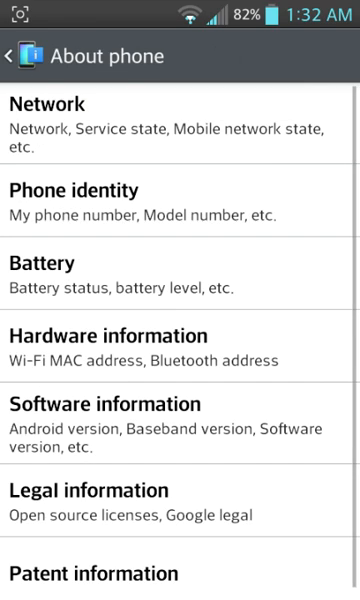
Launch Kinguser from the home screen and view its root request Records, listing SCR Pro, Titanium Backup and iRoot.
key("home")
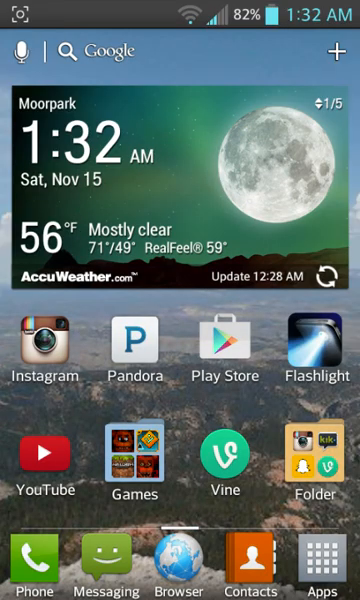
scroll("left", 3)
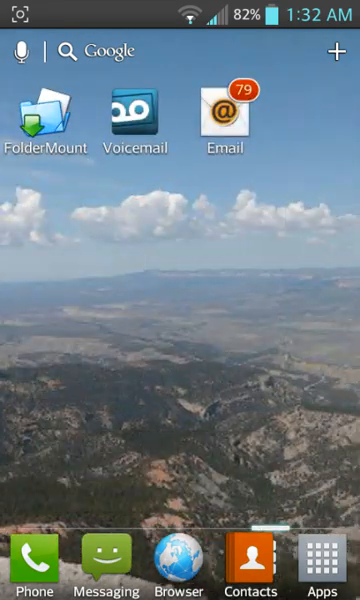
scroll("left", 3)
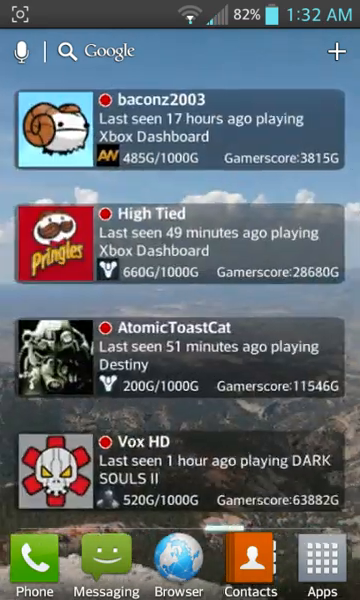
scroll("left", 3)
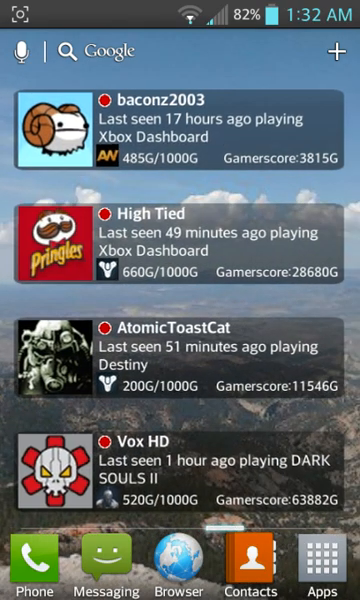
left_click(324, 572)
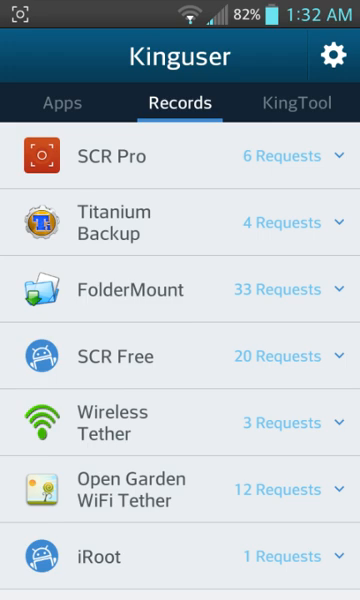
left_click(62, 104)
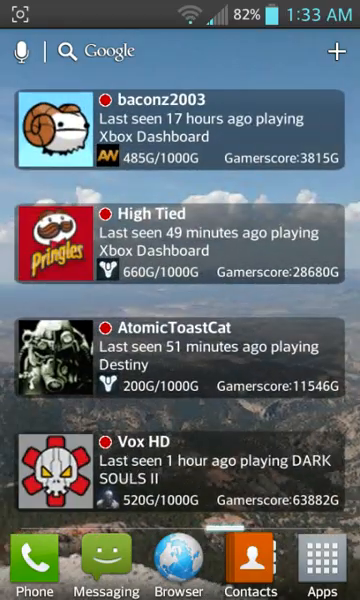
Search the Play Store for 'root checker'.
scroll("left", 3)
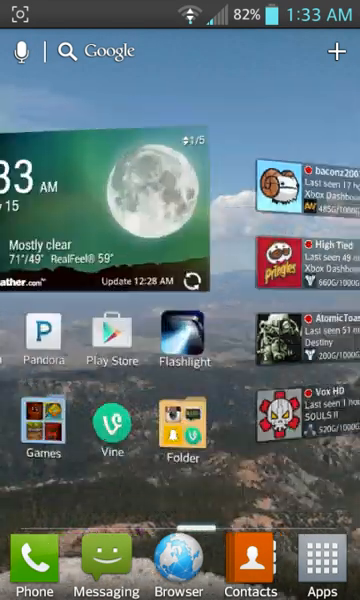
left_click(120, 336)
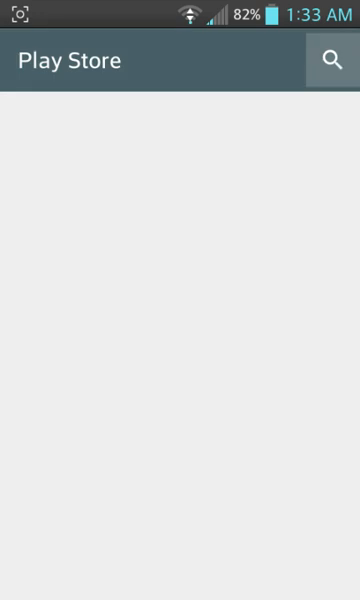
left_click(328, 60)
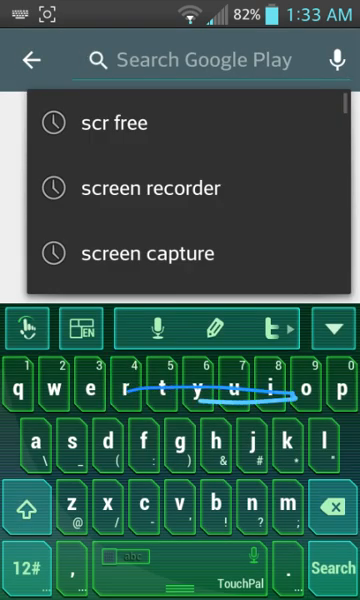
type("root")
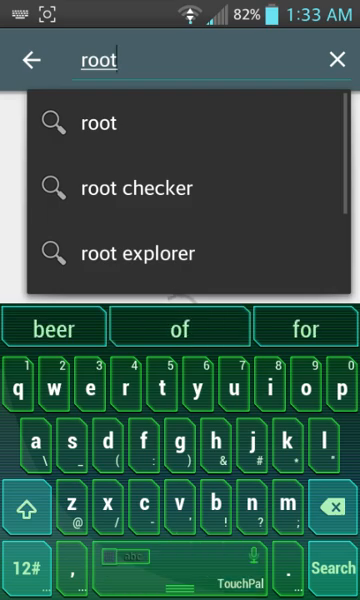
left_click(136, 188)
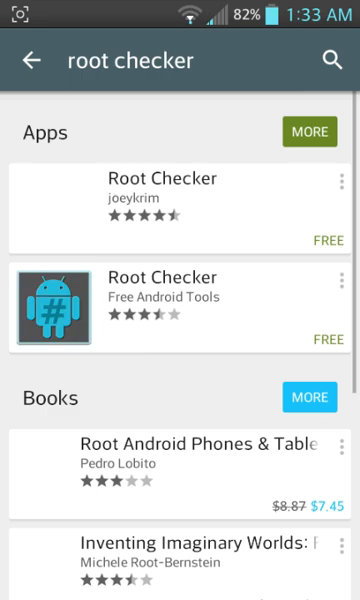
Install the Root Checker app by joeykrim from its store page.
left_click(180, 192)
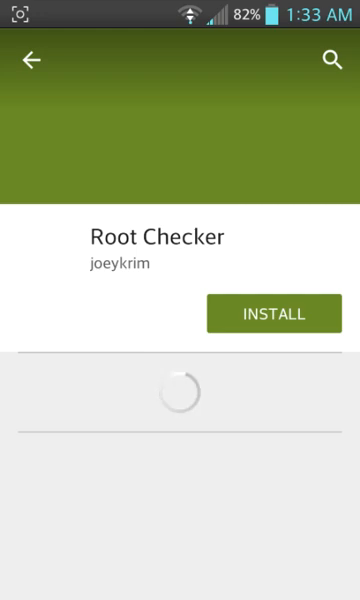
left_click(280, 312)
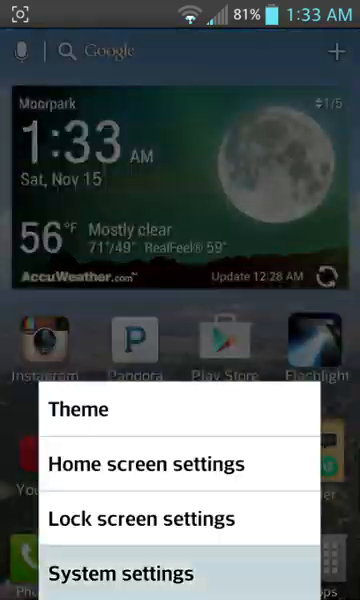
Uninstall Five Nights at Freddy's from Storage > Apps in System settings and confirm the notice.
left_click(124, 572)
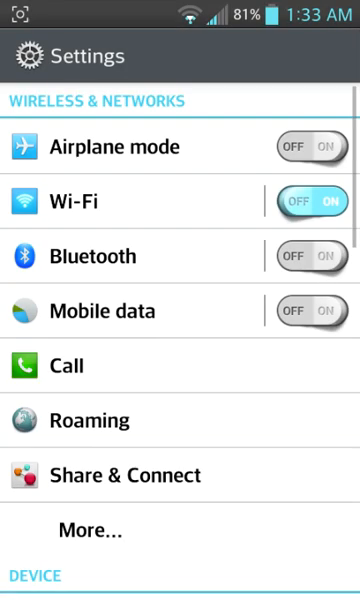
scroll("down", 3)
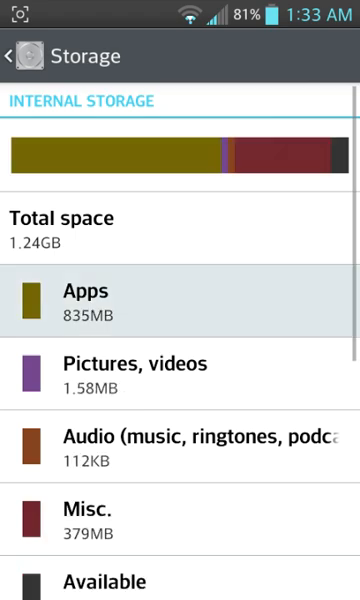
left_click(84, 292)
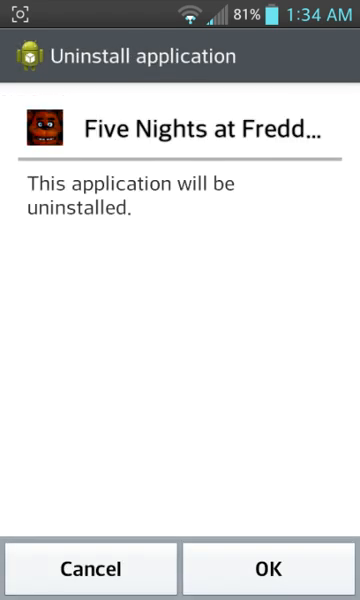
left_click(270, 568)
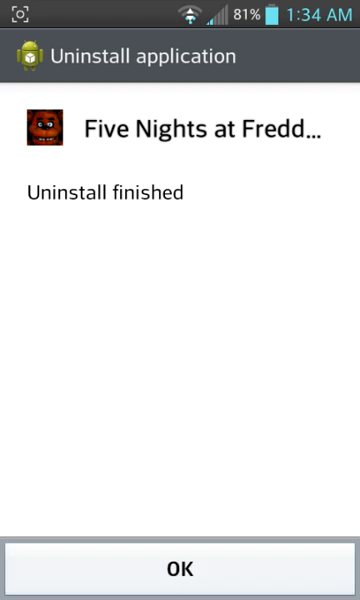
left_click(180, 568)
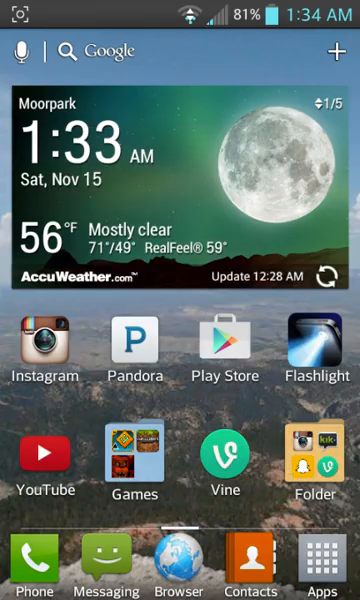
Launch Root Checker Basic and agree to its disclaimer to run the root verification.
left_click(224, 352)
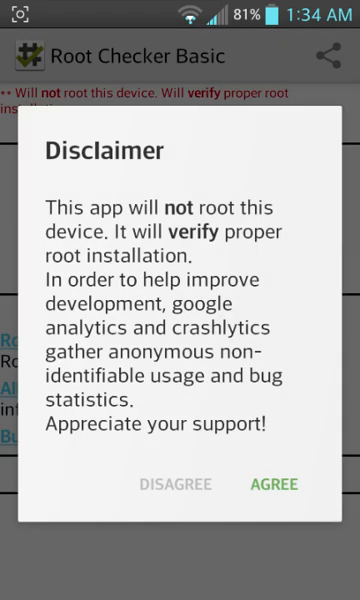
left_click(276, 484)
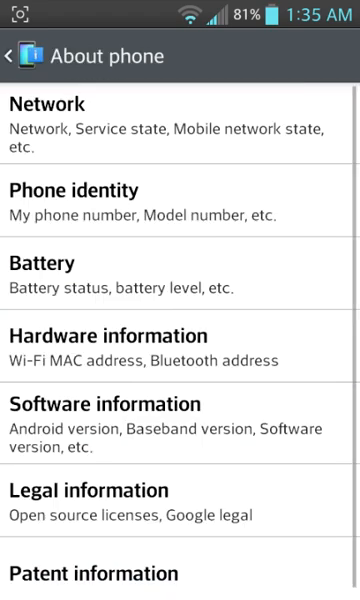
left_click(106, 404)
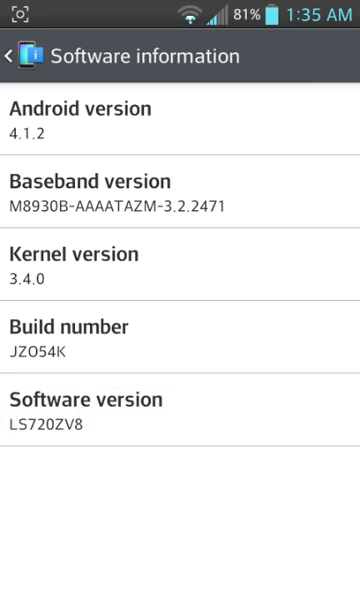
left_click(180, 412)
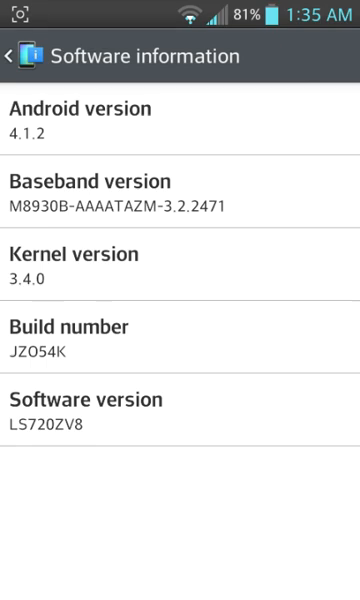
left_click(20, 54)
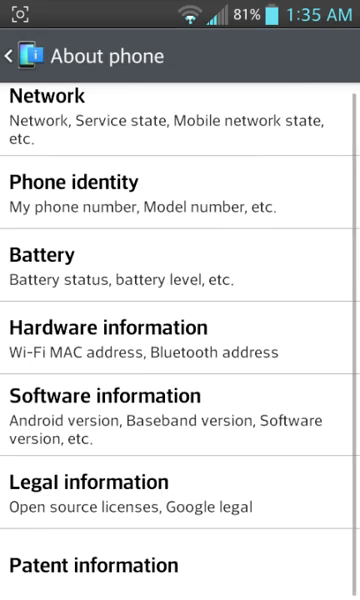
key("Home")
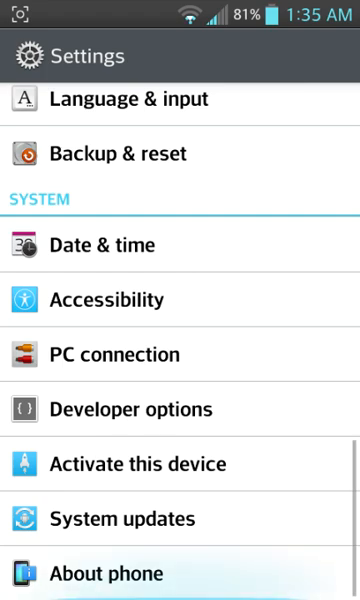
left_click(106, 572)
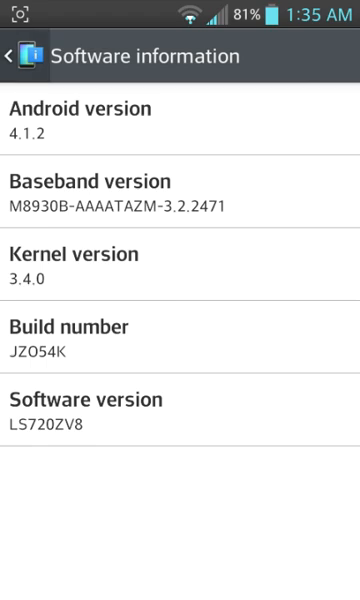
left_click(18, 54)
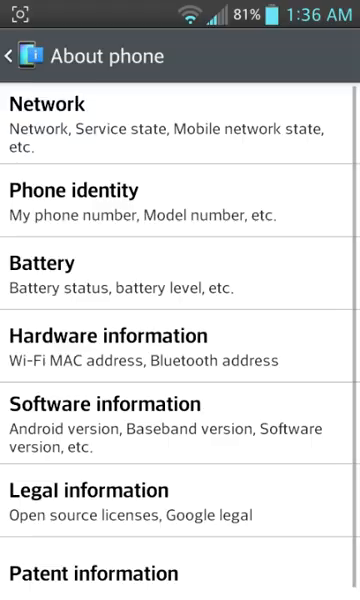